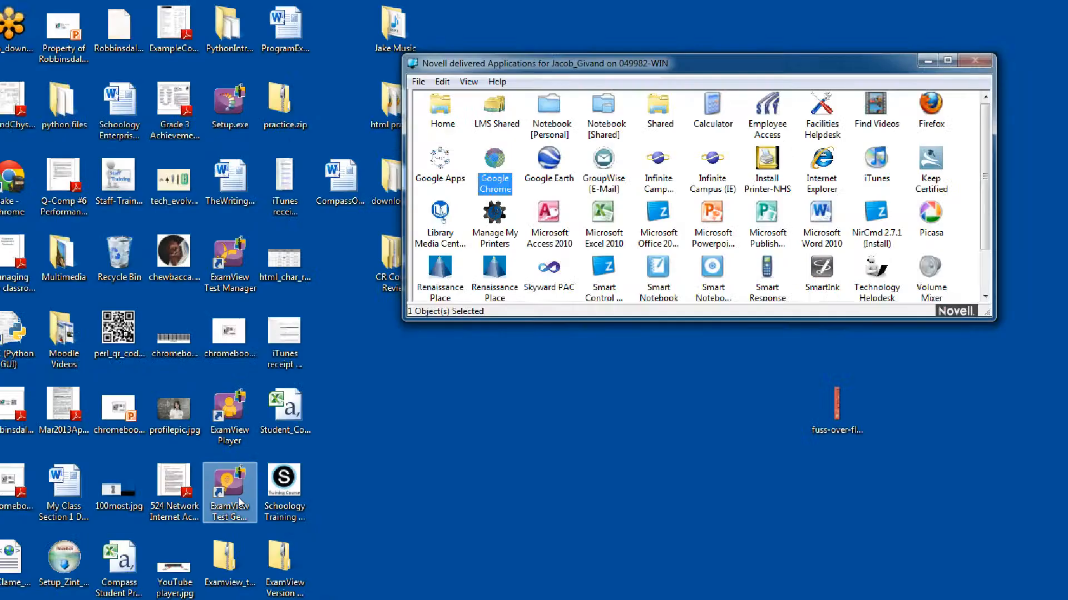
Launch ExamView Test Generator from its desktop shortcut
double_click(230, 492)
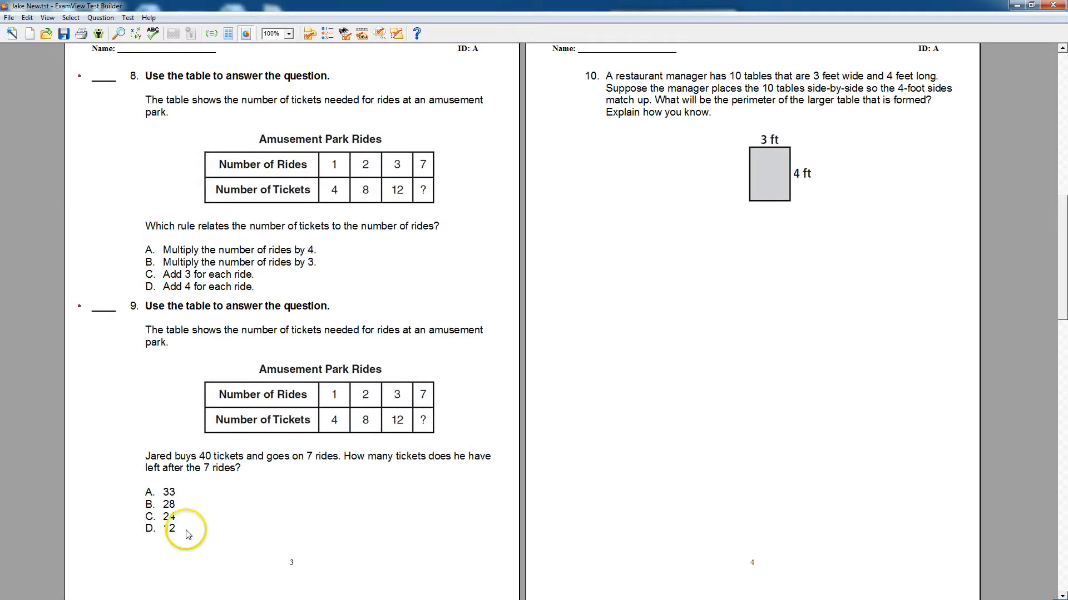
mouse_move(440, 190)
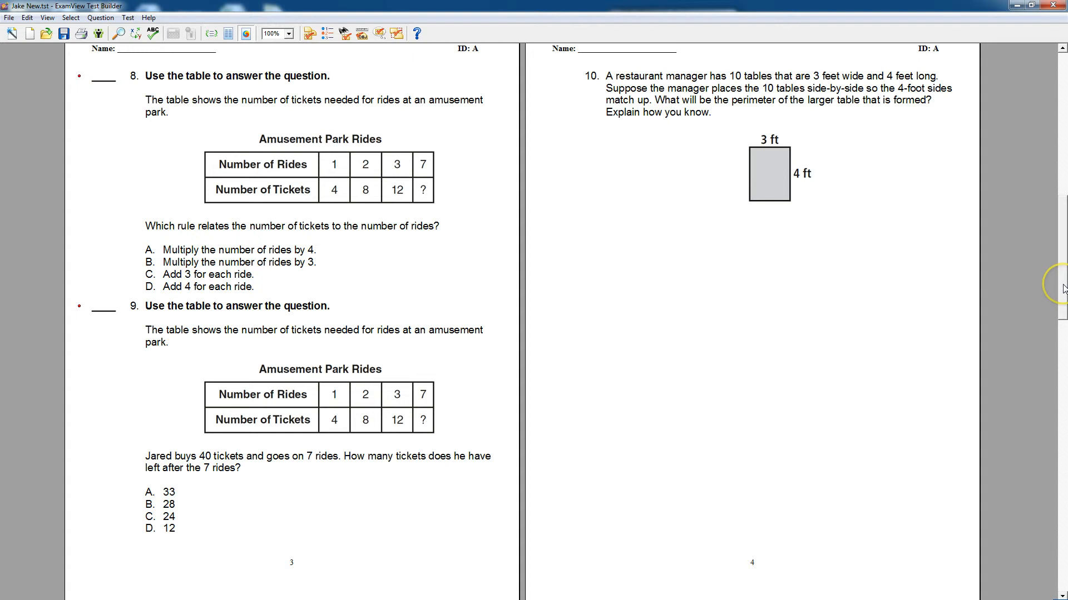
scroll(up, 3)
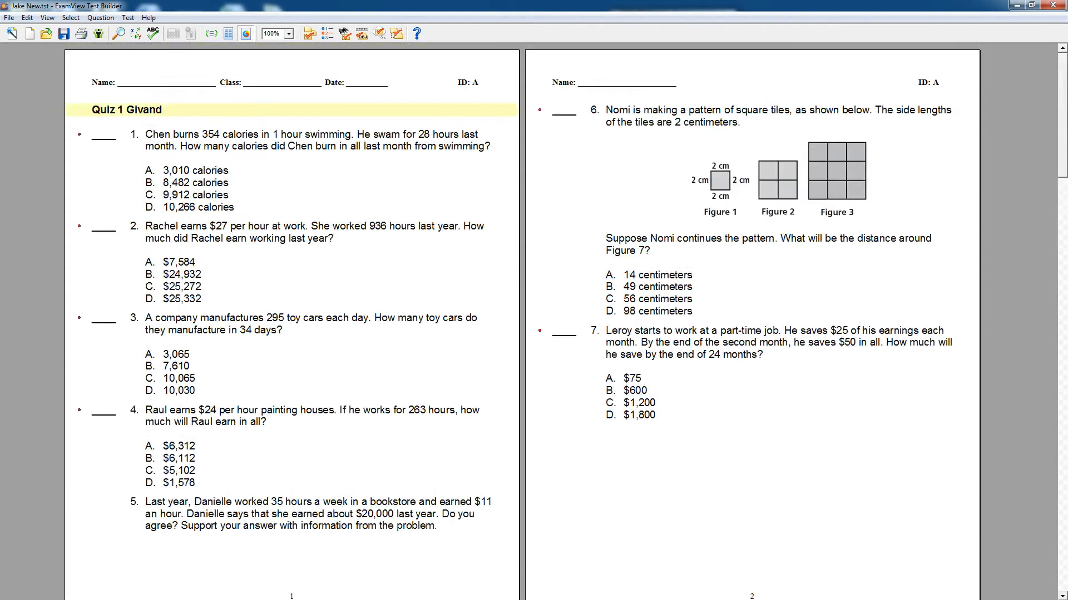
scroll(down, 3)
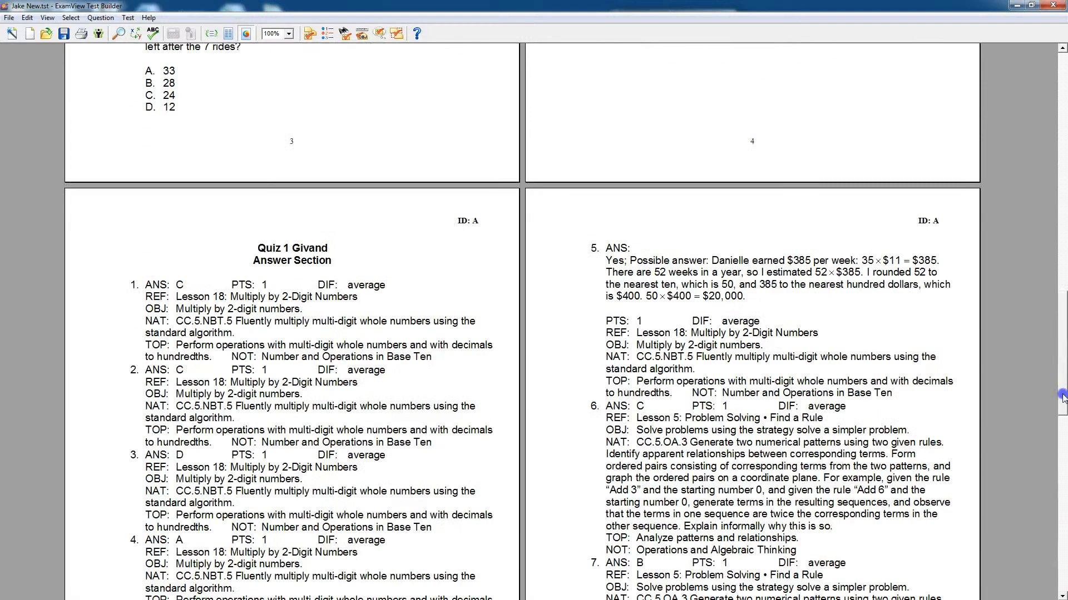
scroll(up, 3)
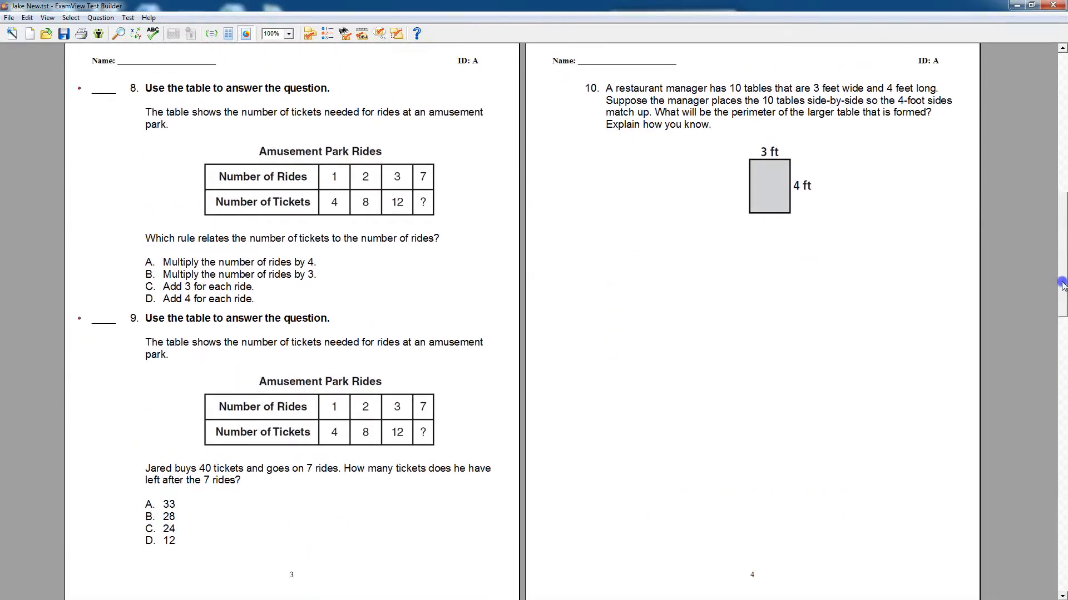
mouse_move(210, 258)
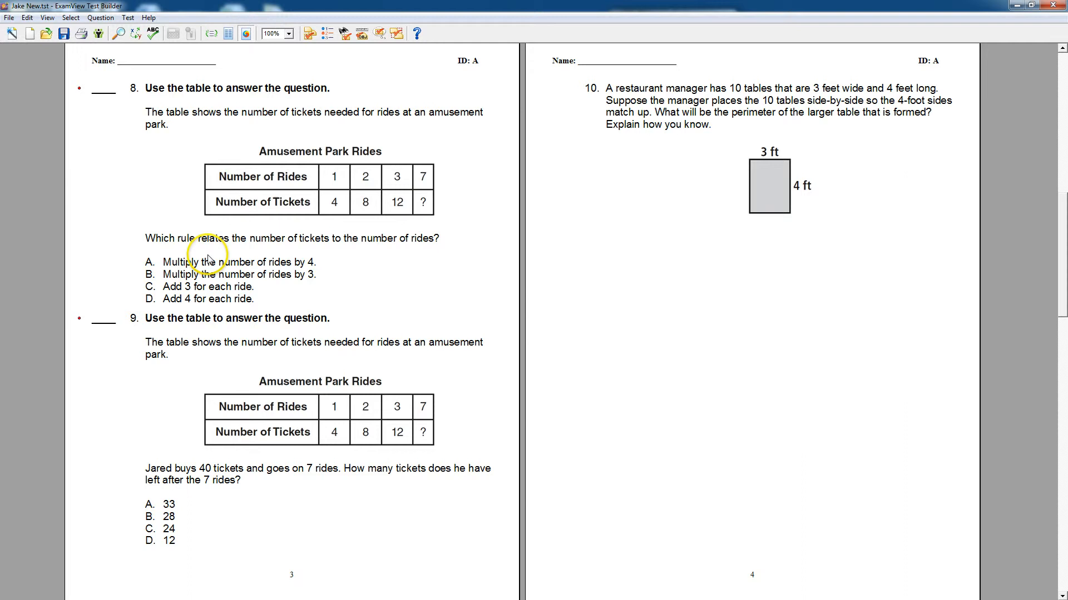
mouse_move(728, 169)
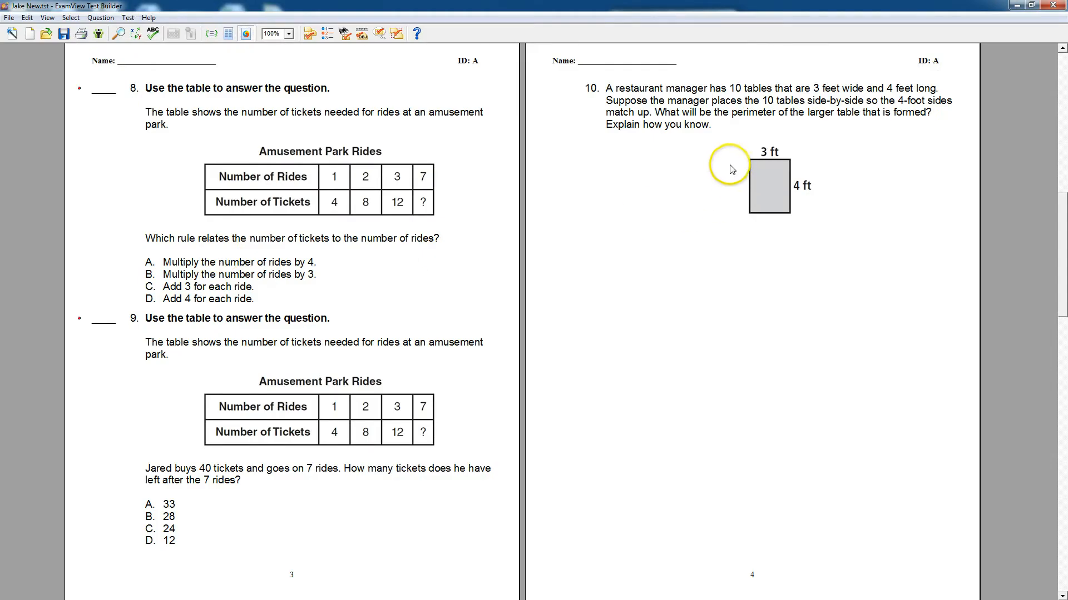
mouse_move(349, 286)
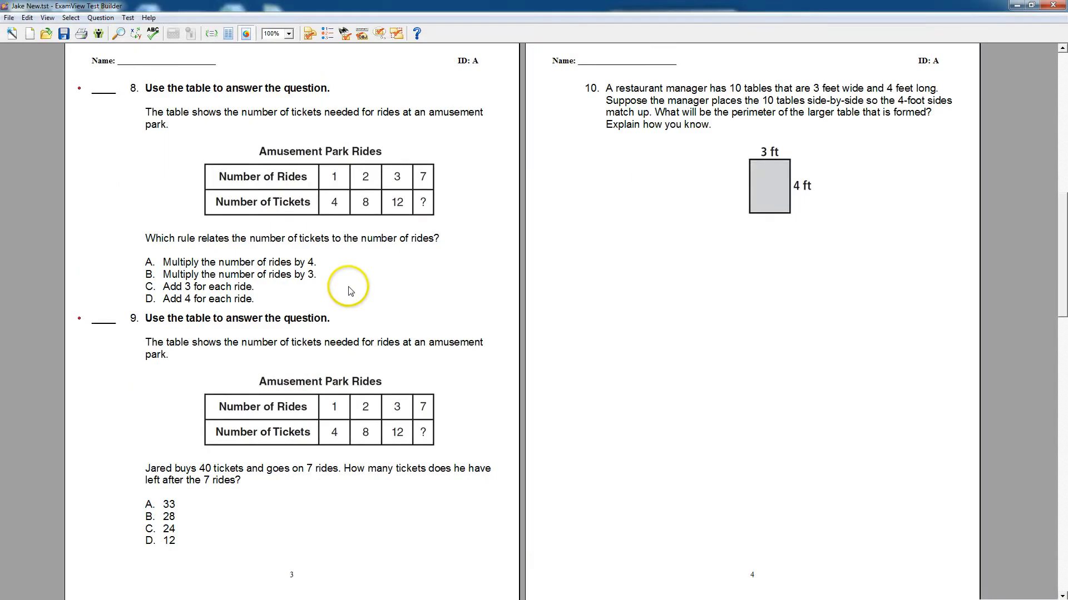
mouse_move(326, 293)
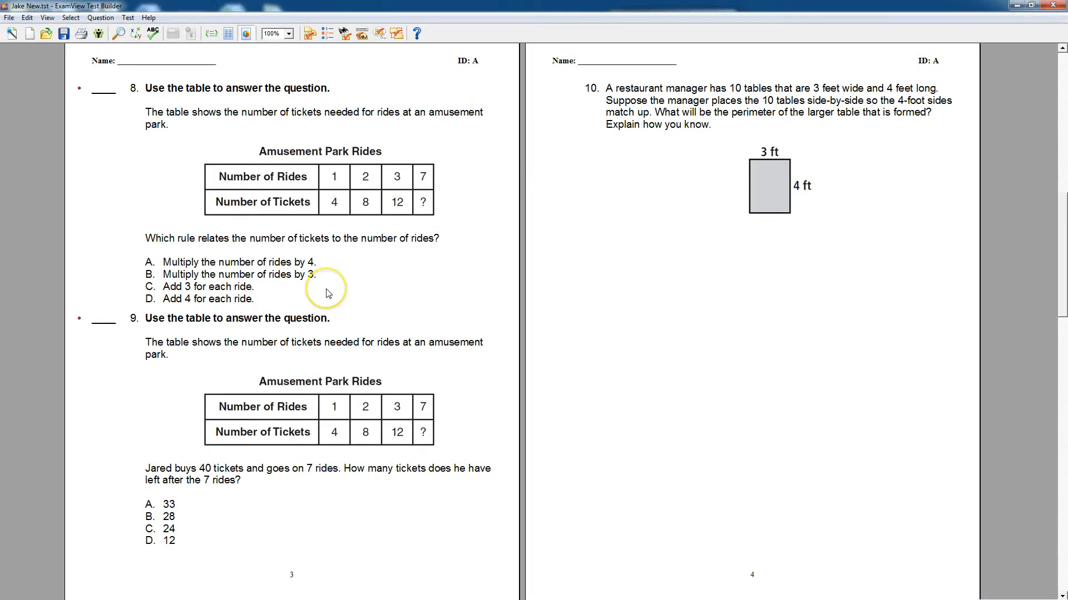
mouse_move(8, 18)
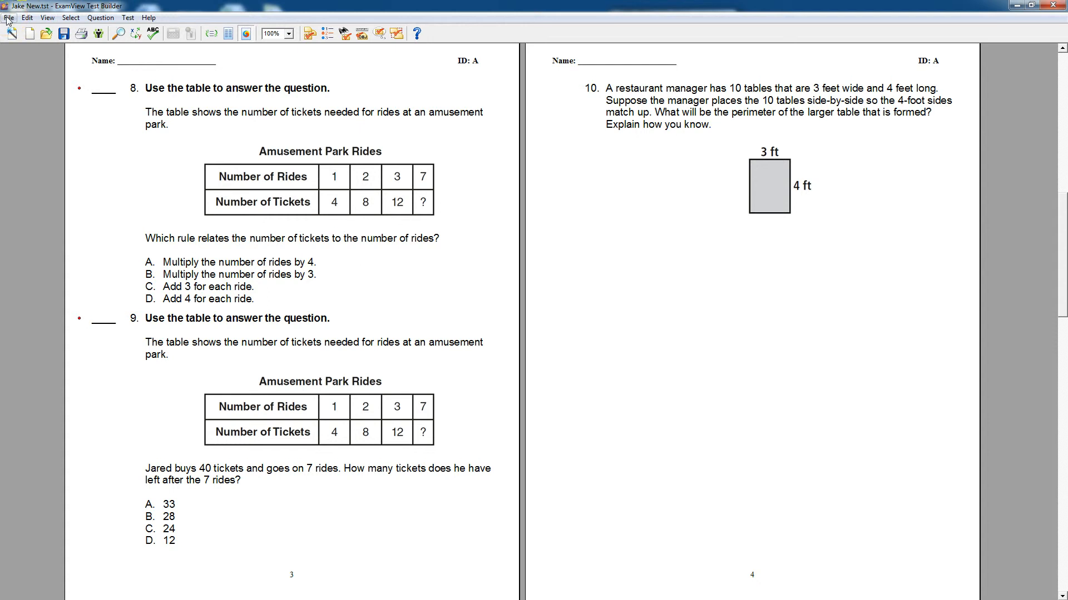
Choose File > Export > Blackboard 7.1-9.0 from the ExamView menu
click(8, 17)
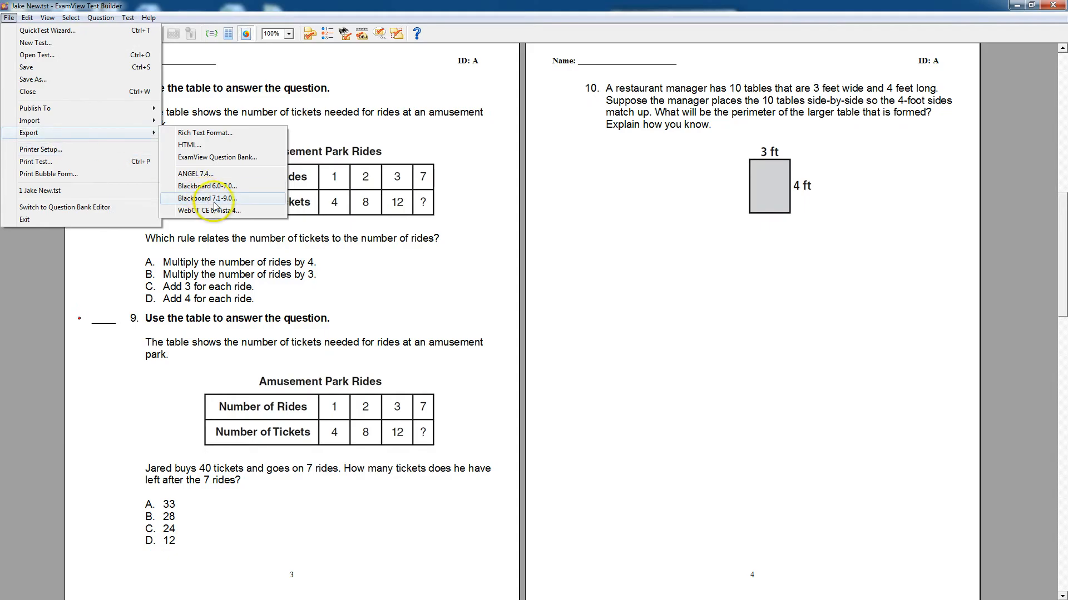
click(209, 198)
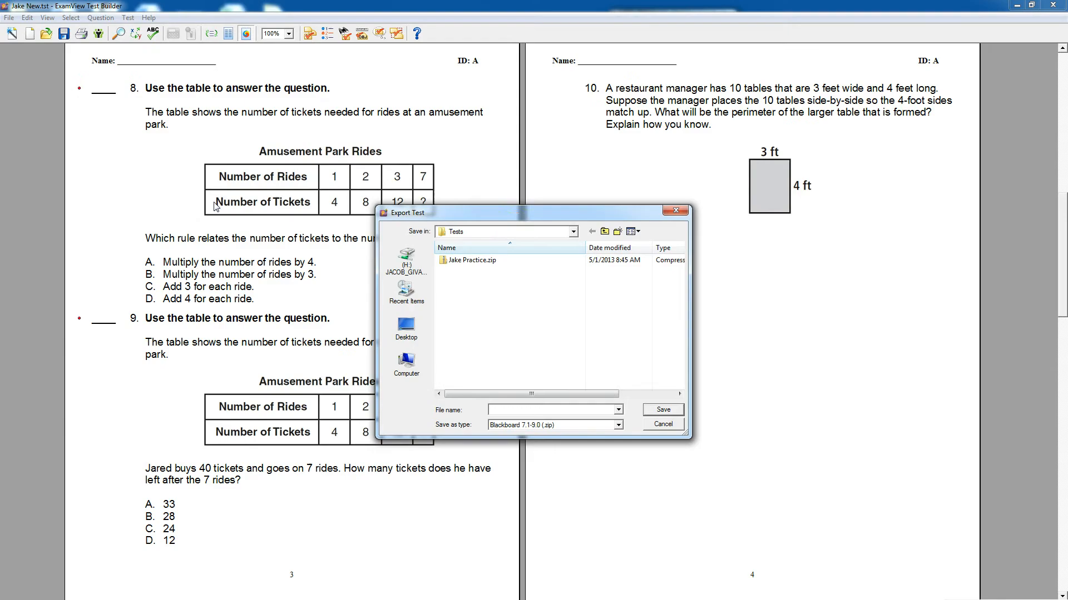
mouse_move(536, 243)
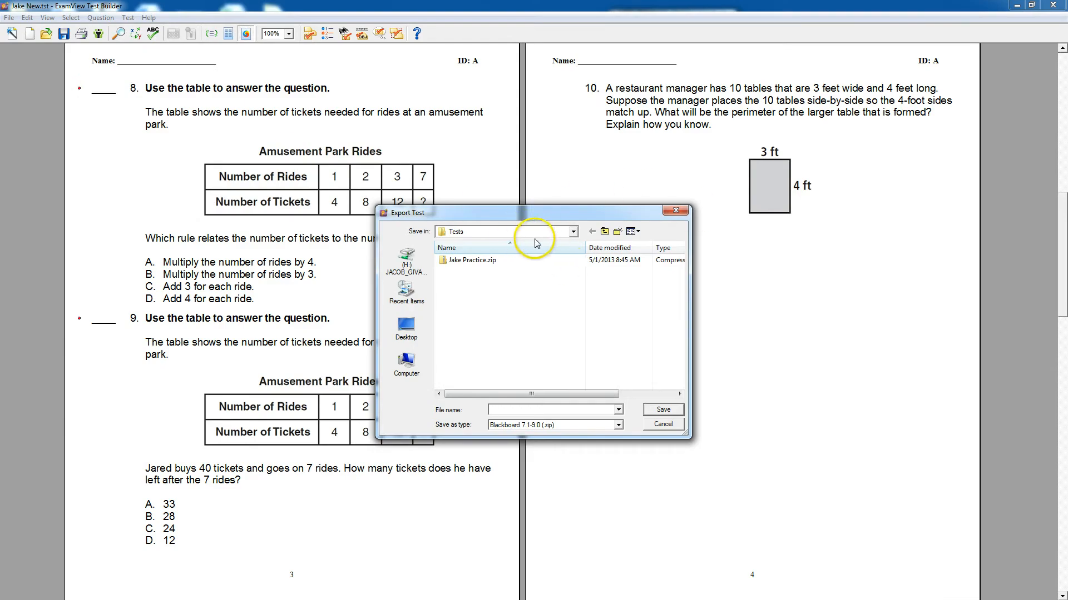
Save the Blackboard export to the Desktop as 'Jake Quiz'
click(406, 329)
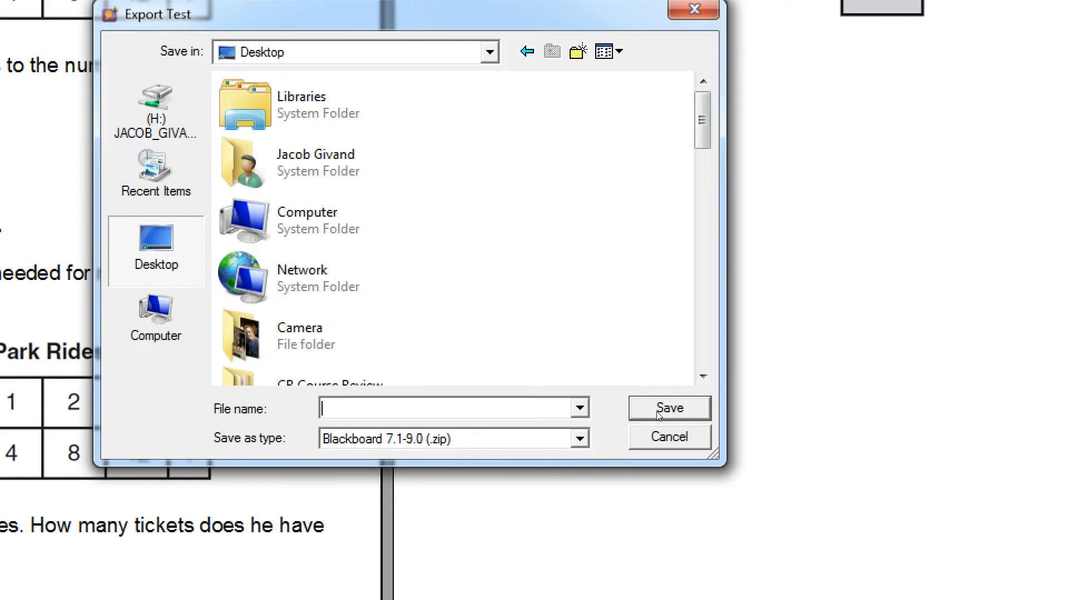
text(Jake)
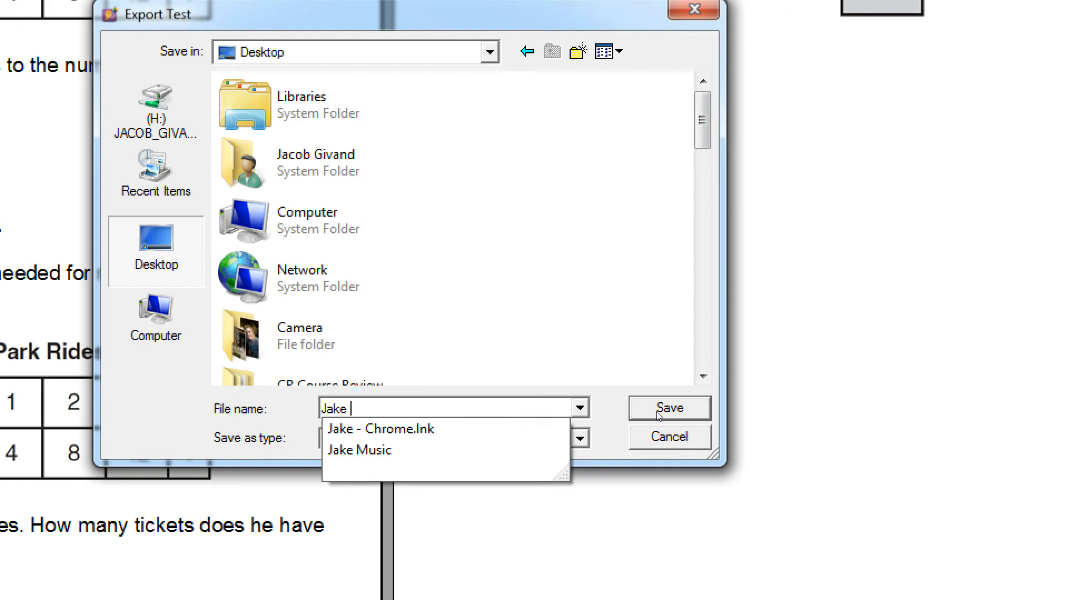
text(Quiz)
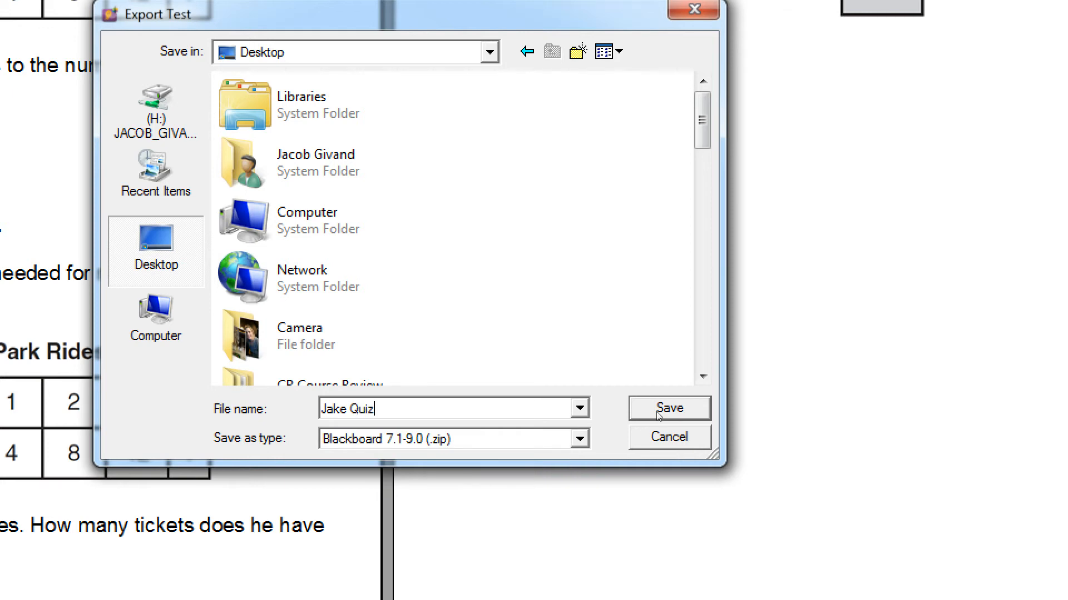
click(667, 407)
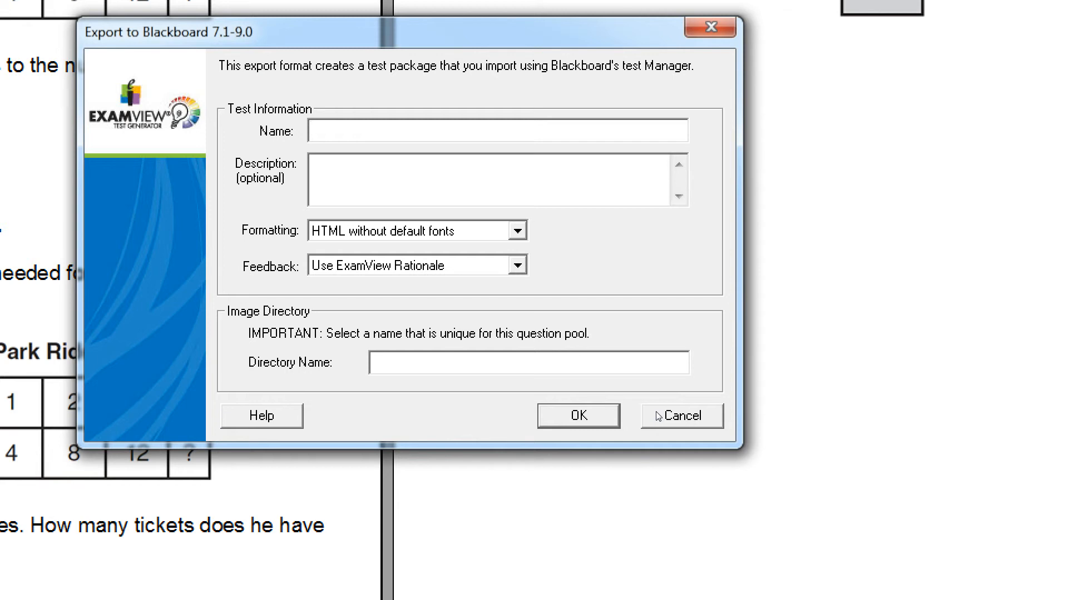
Enter 'Jake Quiz 1' as test name and image directory, then confirm the export
click(497, 131)
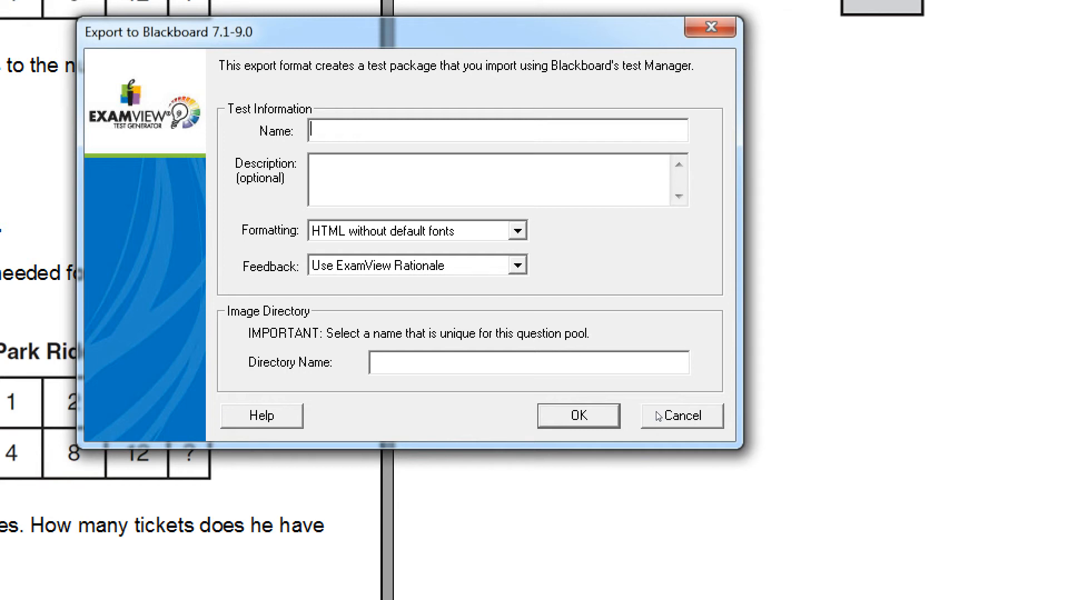
text(Jake)
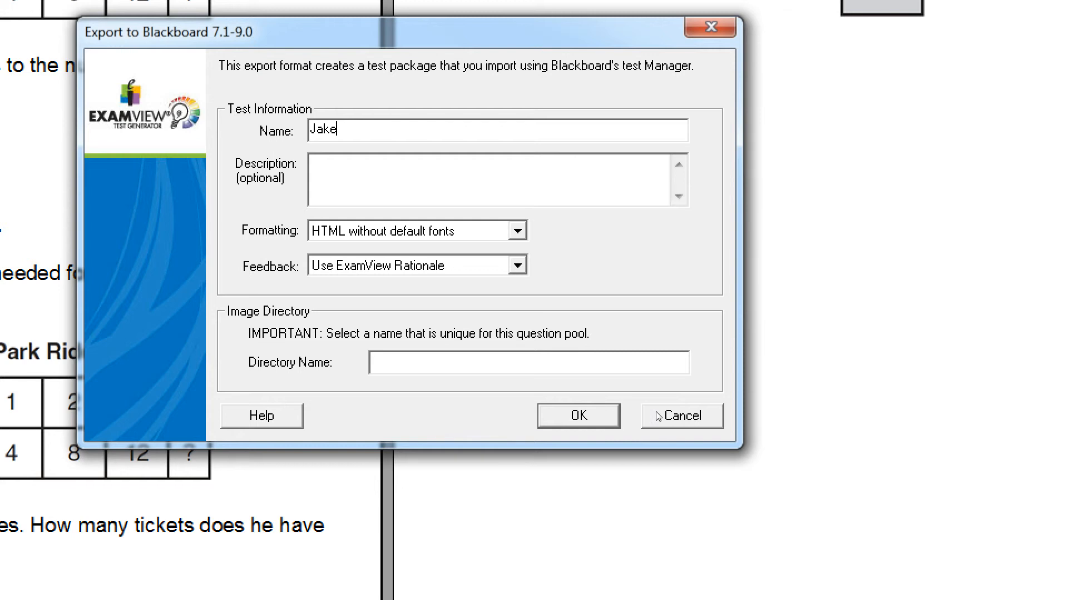
text(Quiz)
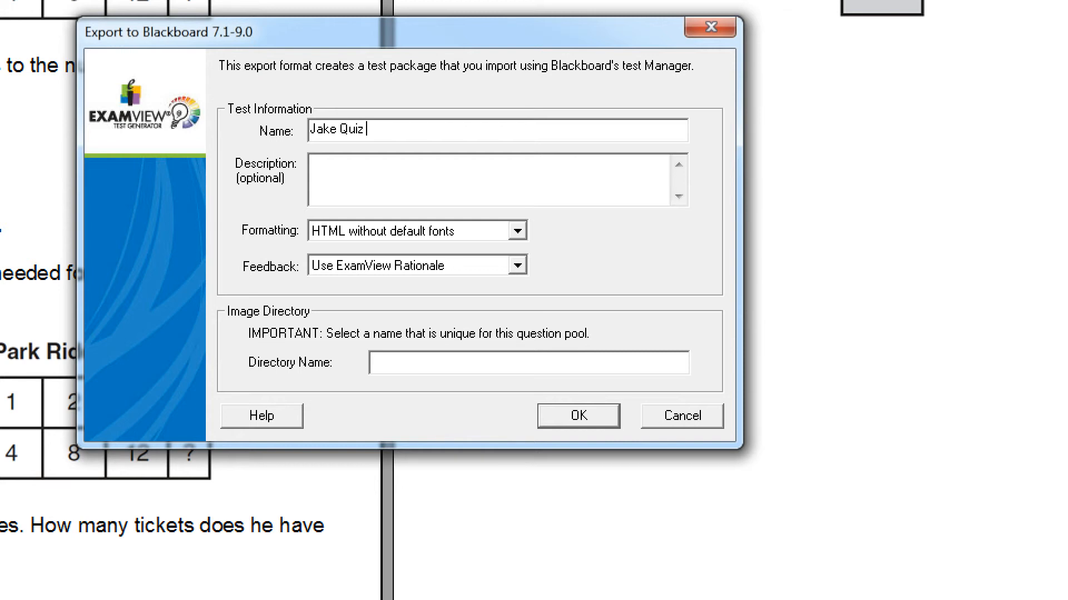
text(1)
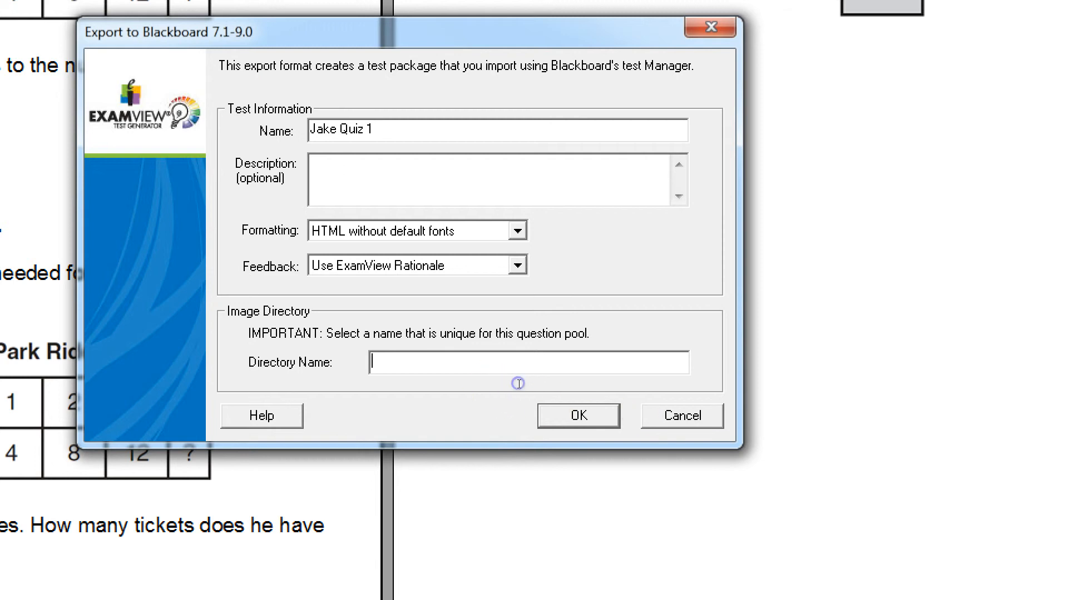
mouse_move(474, 404)
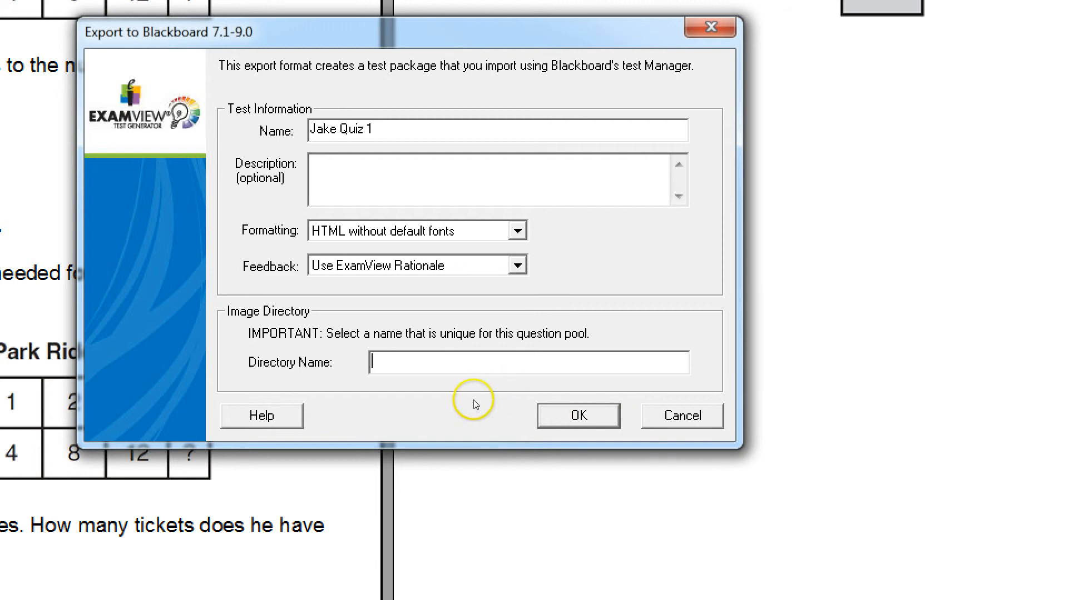
mouse_move(475, 404)
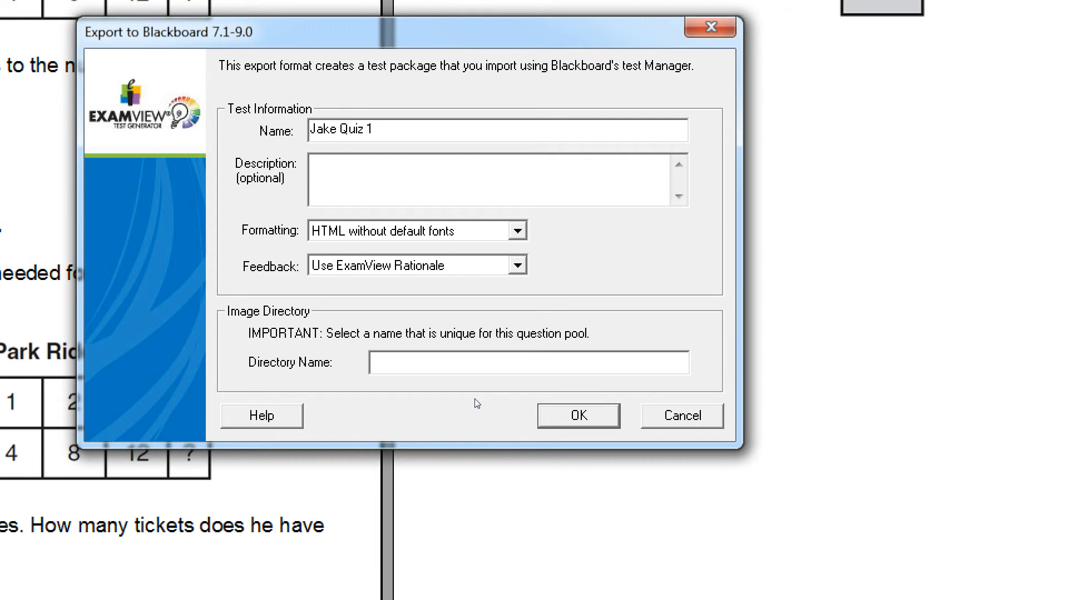
text(Jake)
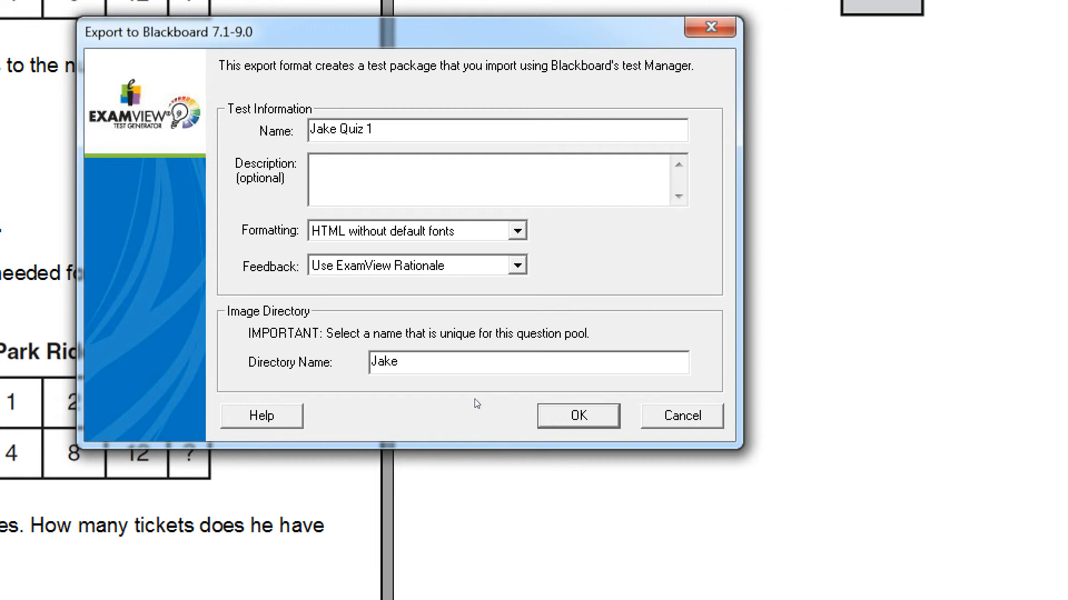
text(Quiz)
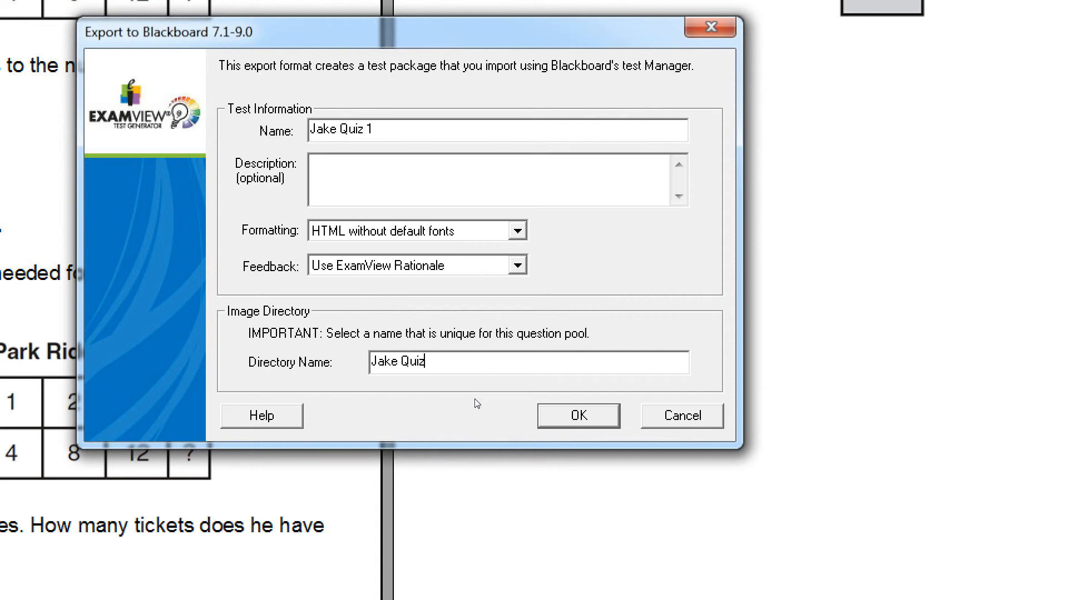
text(1)
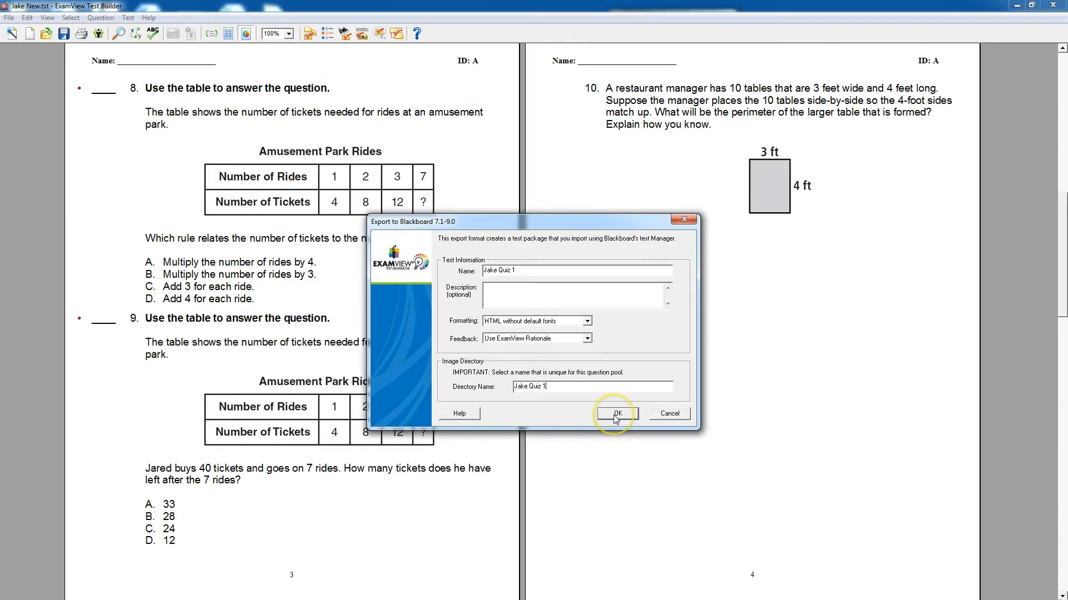
click(616, 413)
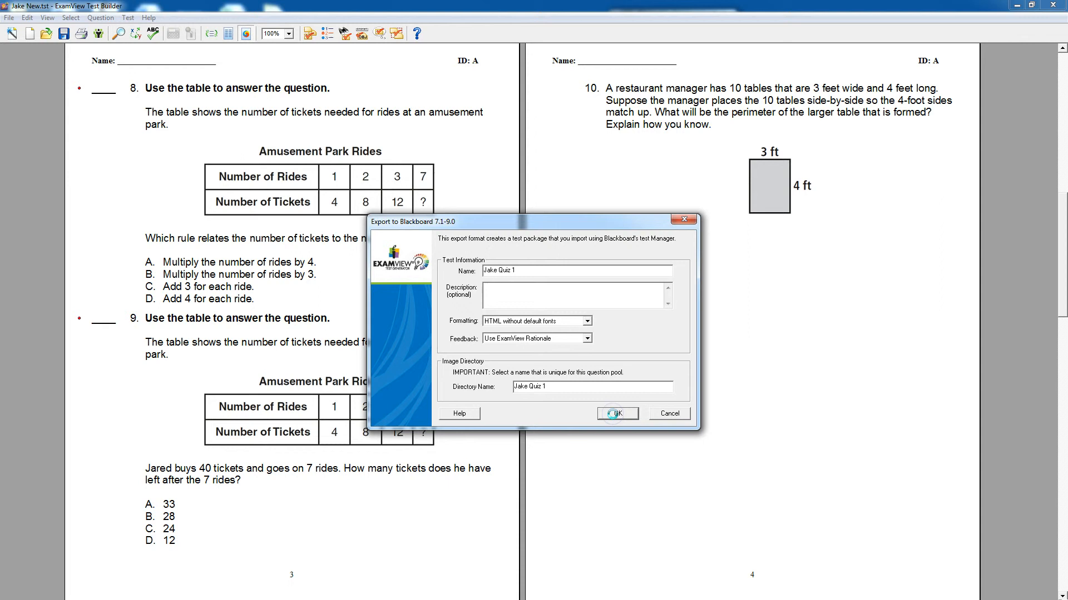
click(615, 413)
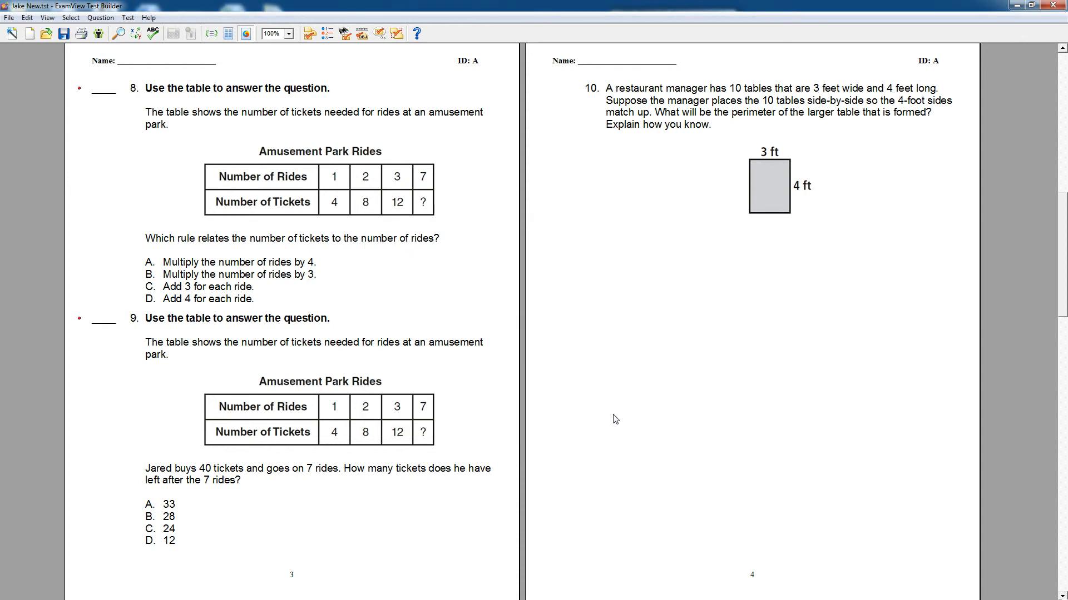
mouse_move(918, 25)
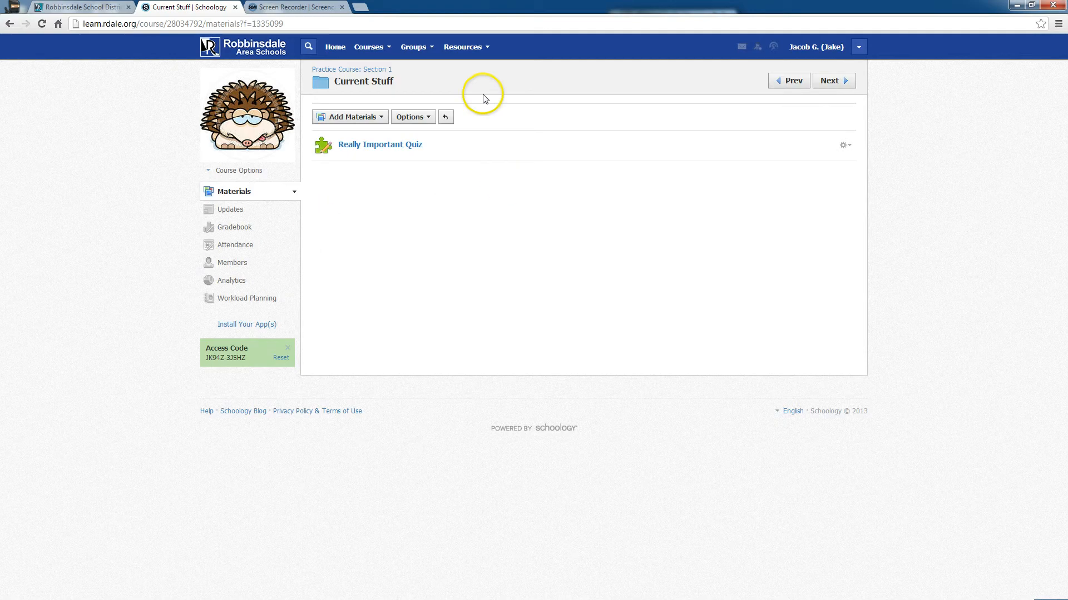
mouse_move(386, 181)
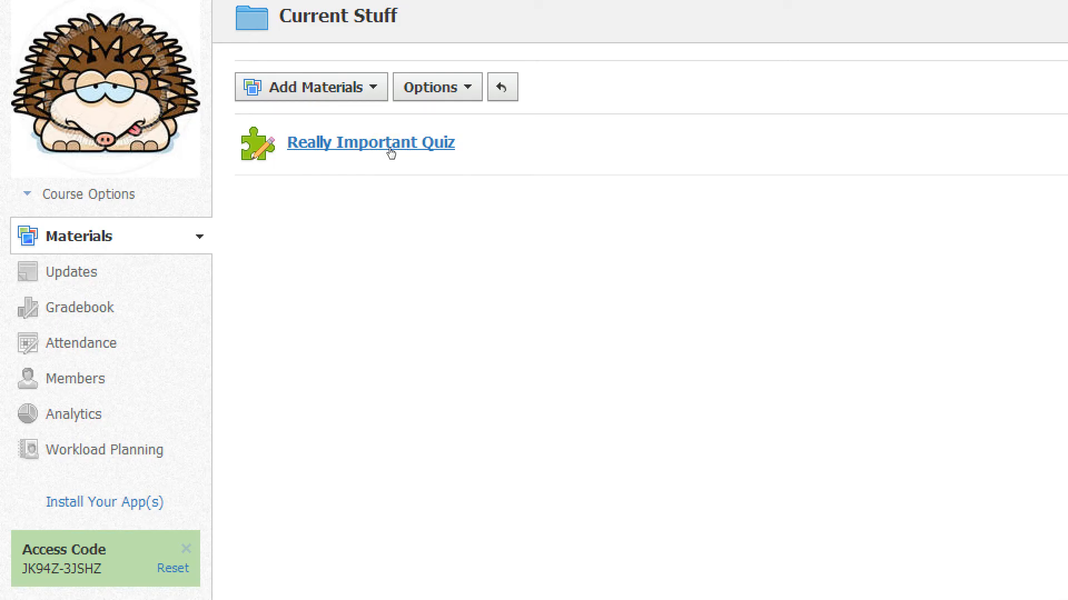
Open Really Important Quiz in Schoology and show the add-question options
click(370, 142)
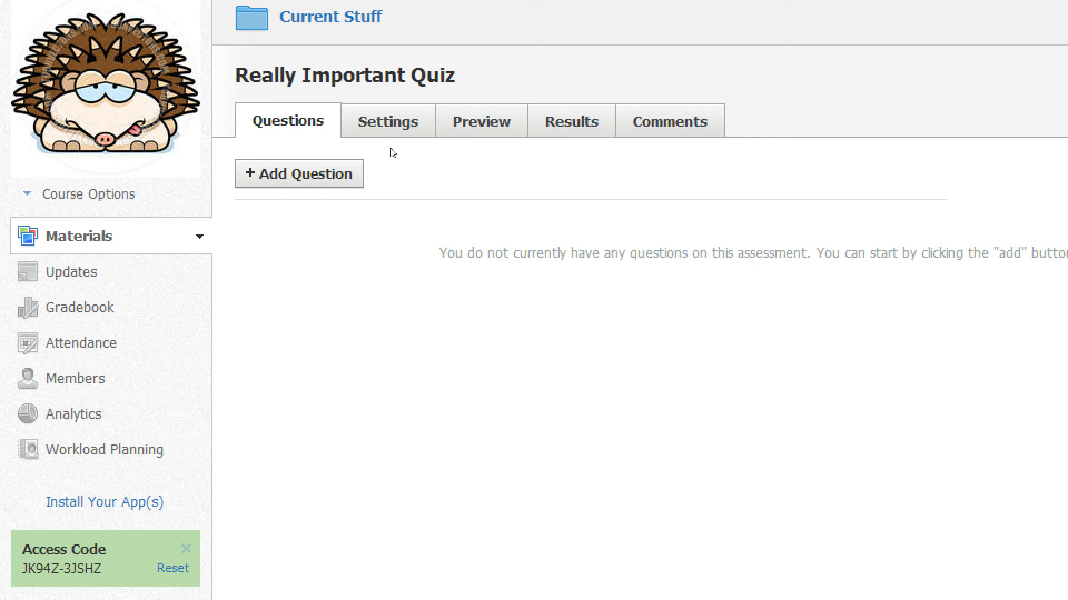
click(298, 173)
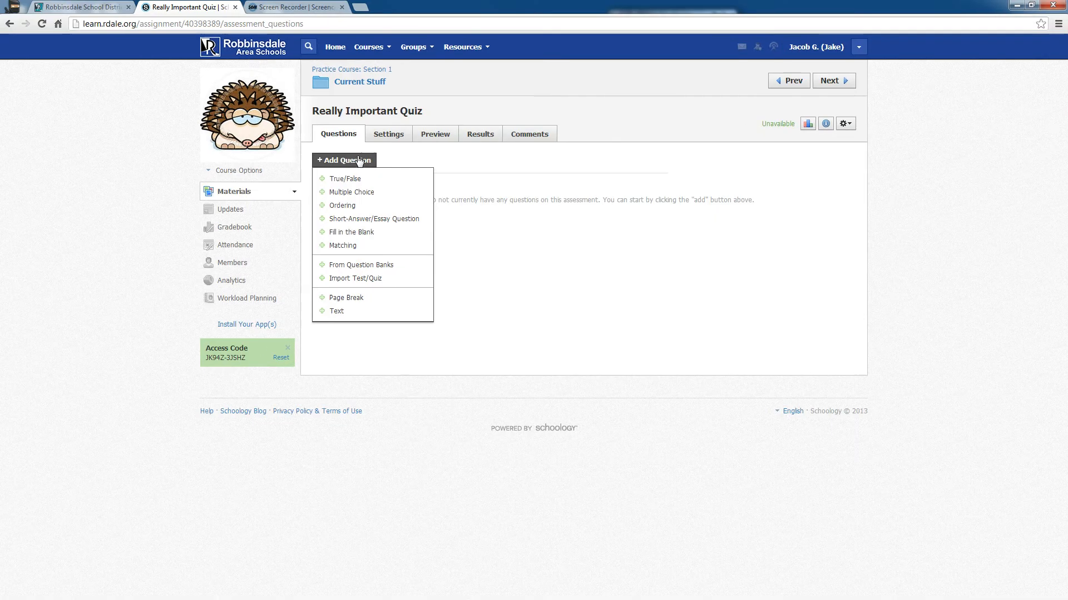
mouse_move(357, 278)
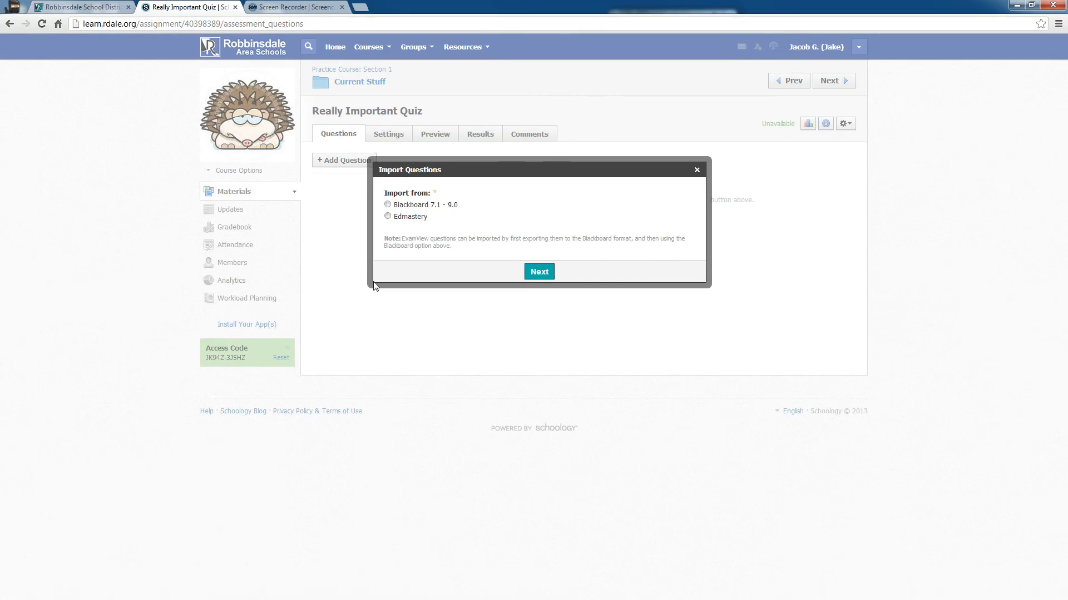
Pick Blackboard 7.1 - 9.0 as source and upload Jake Quiz.zip from the Desktop
click(387, 204)
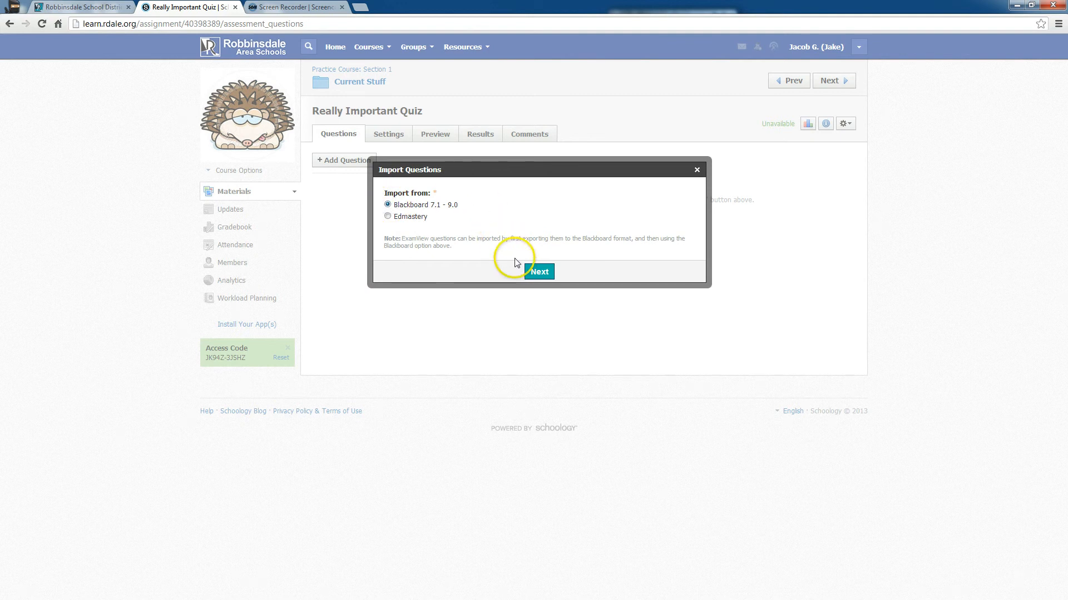
click(539, 271)
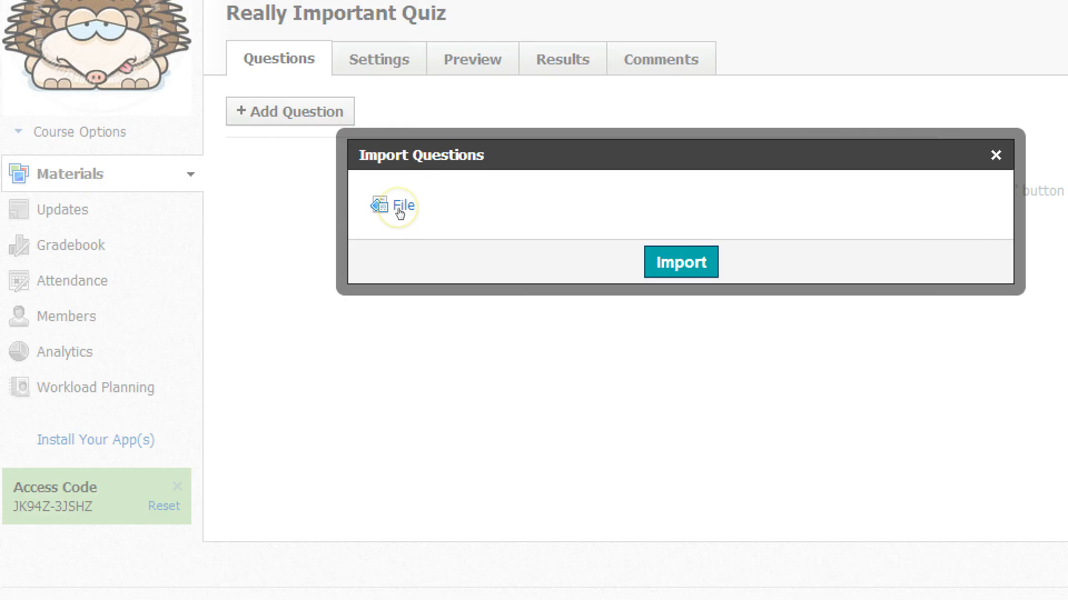
click(403, 205)
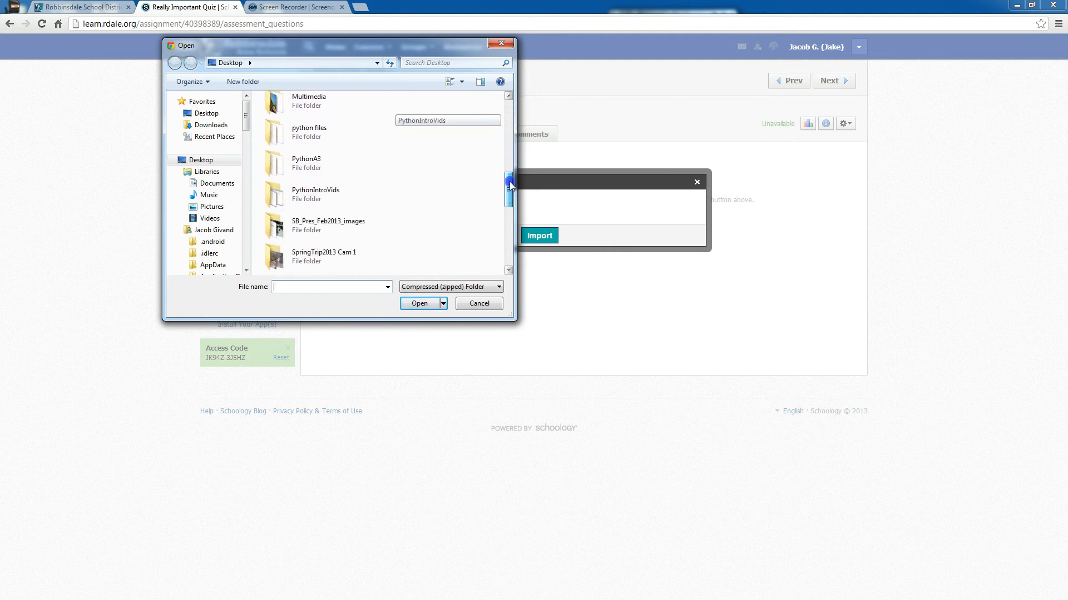
scroll(down, 3)
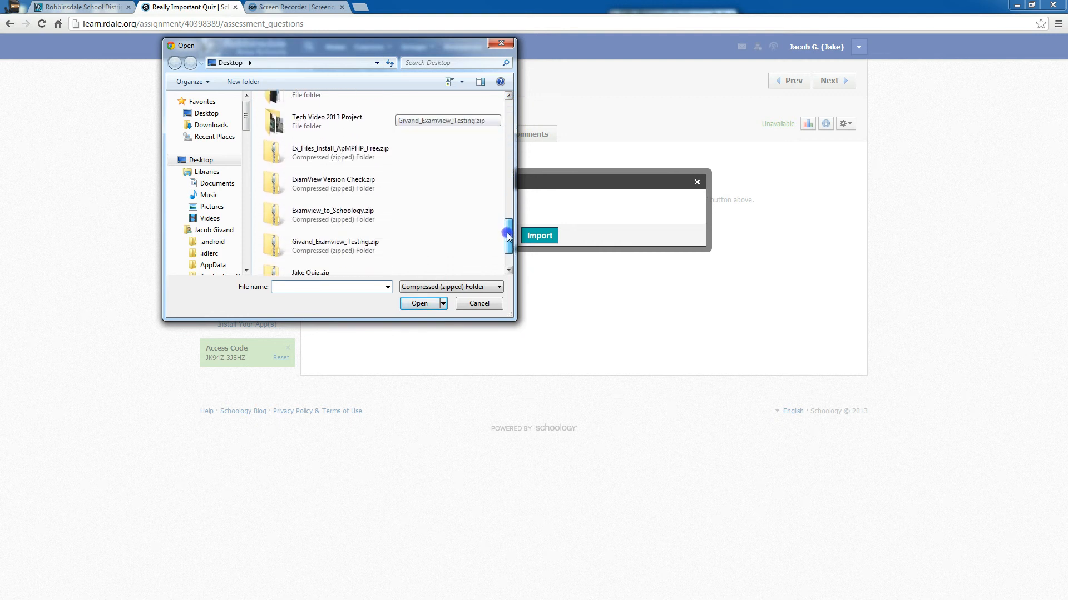
scroll(down, 3)
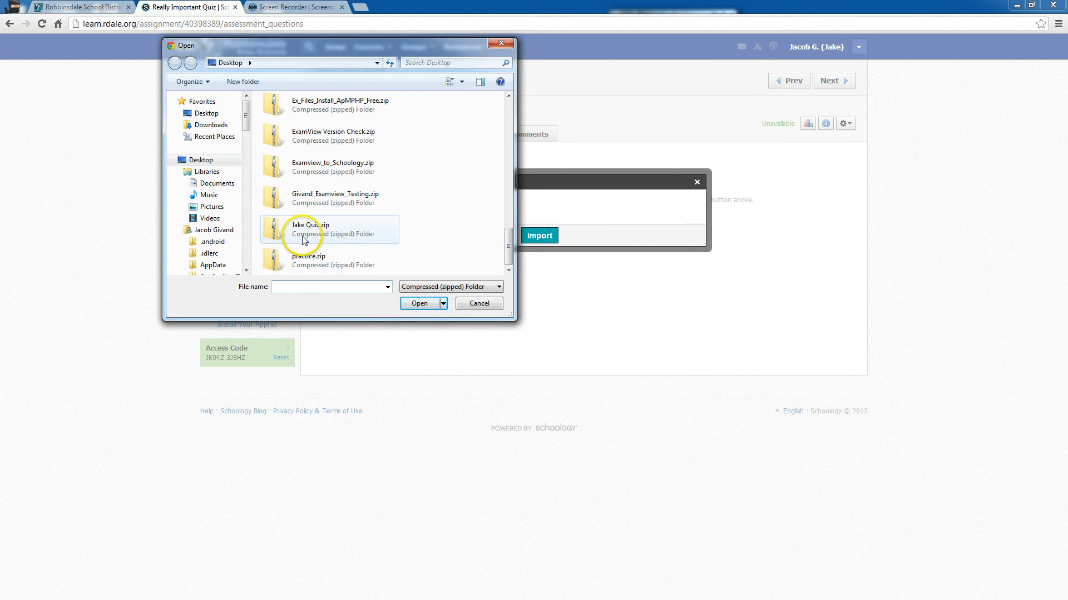
mouse_move(309, 235)
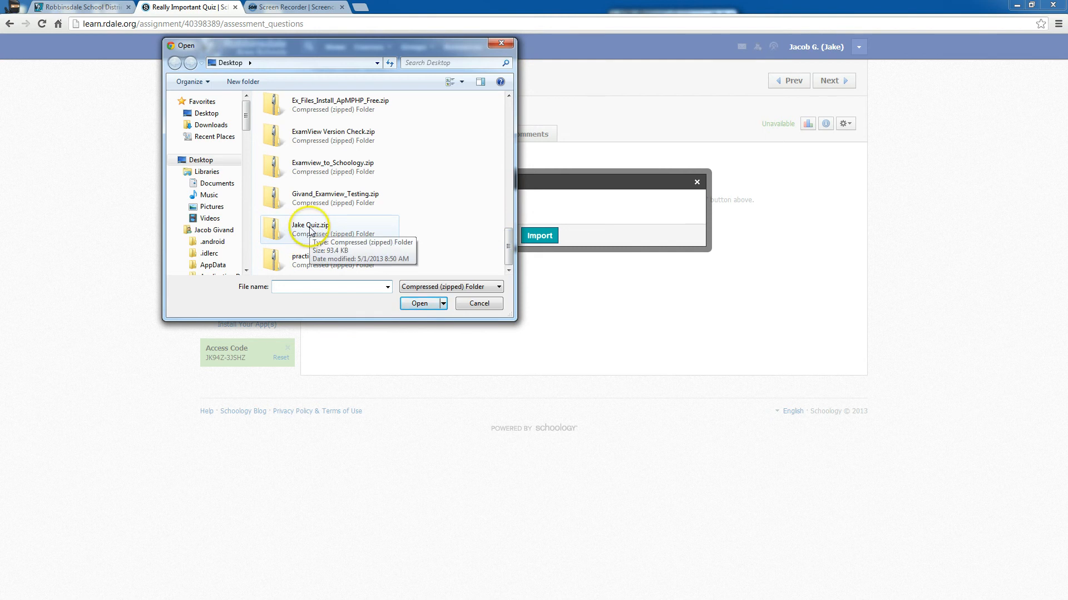
click(310, 228)
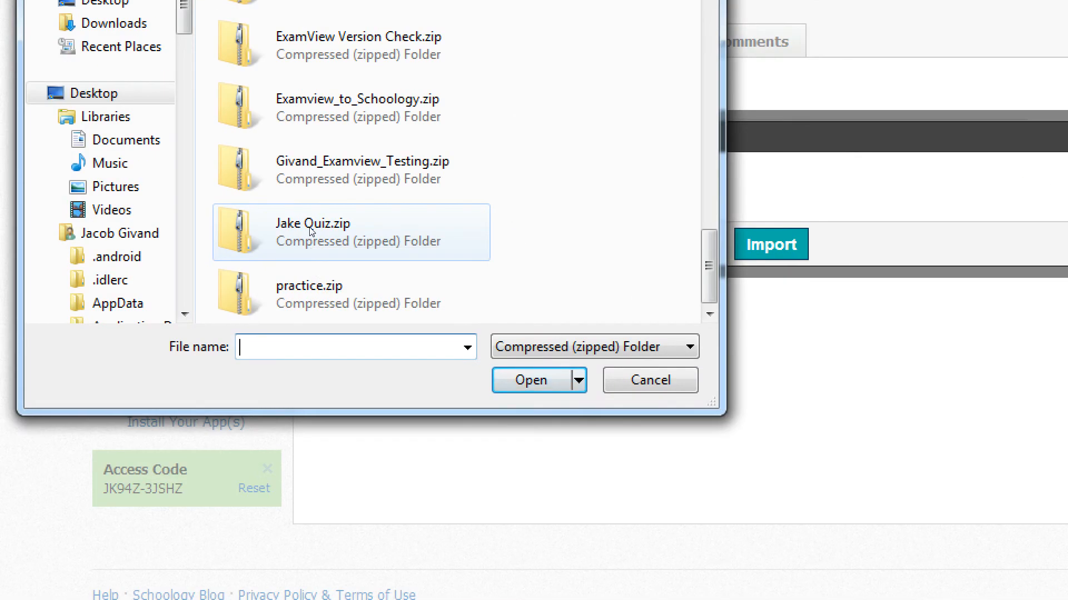
click(531, 380)
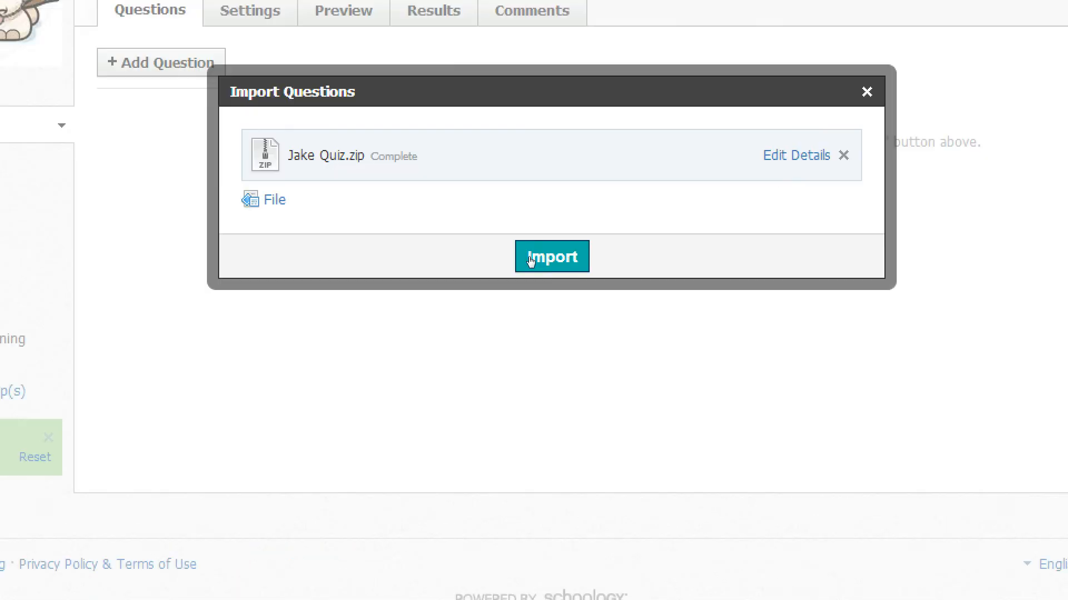
Import the uploaded questions, adding 8 multiple-choice and 2 essay questions
click(552, 257)
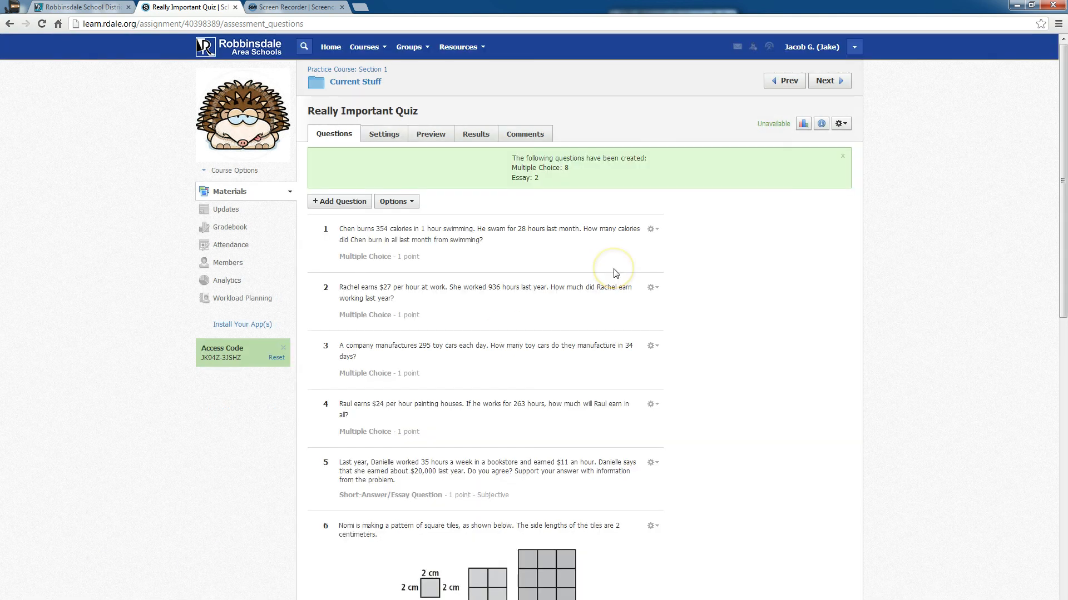
mouse_move(422, 273)
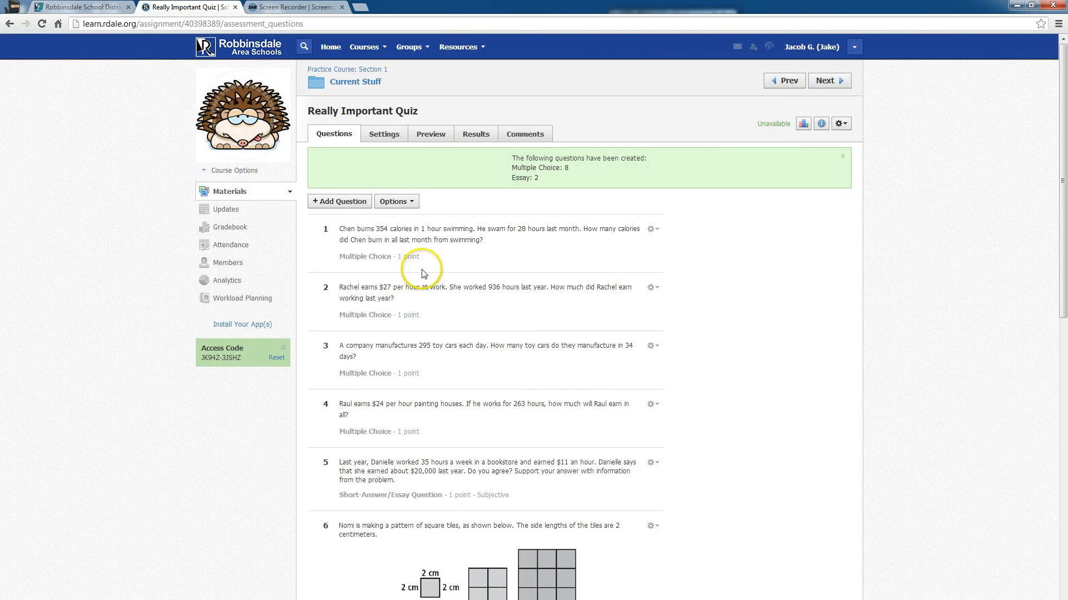
mouse_move(650, 229)
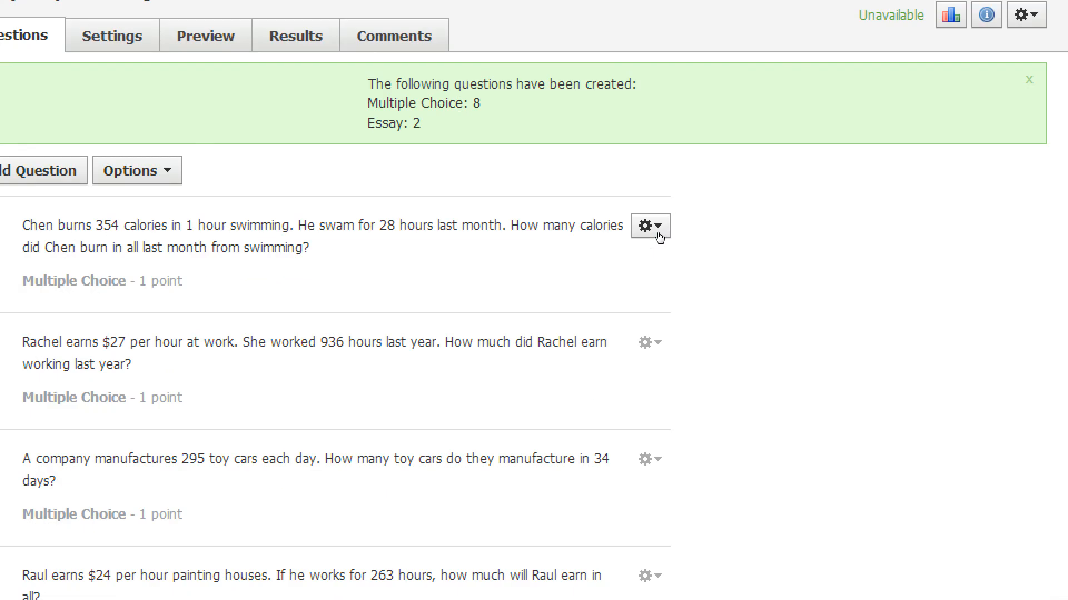
Edit question 1, Chen's swimming calorie problem, with 9,912 marked correct
click(649, 226)
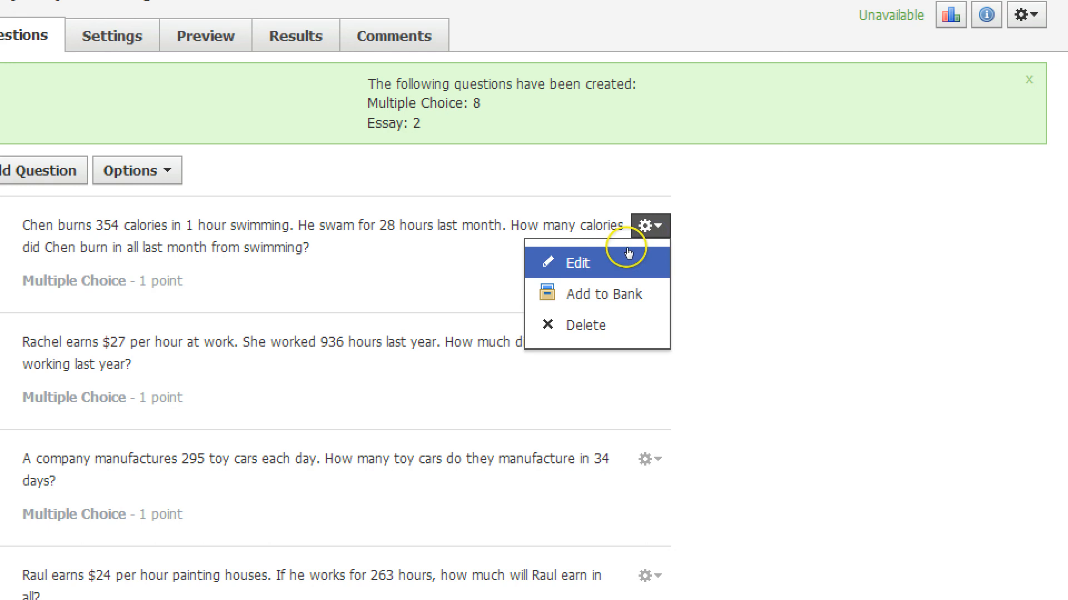
click(576, 263)
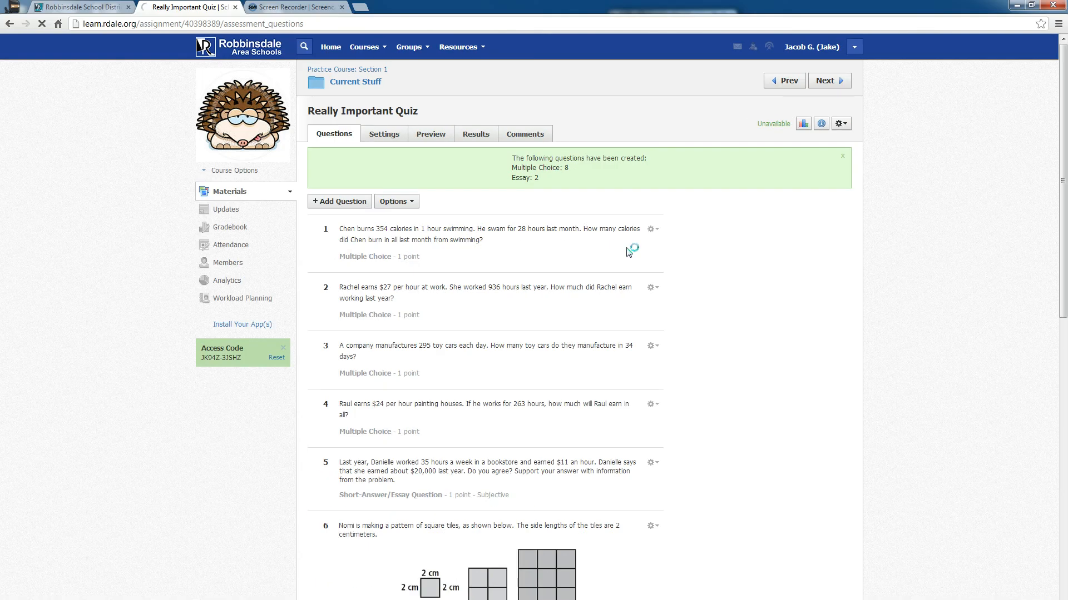
click(650, 228)
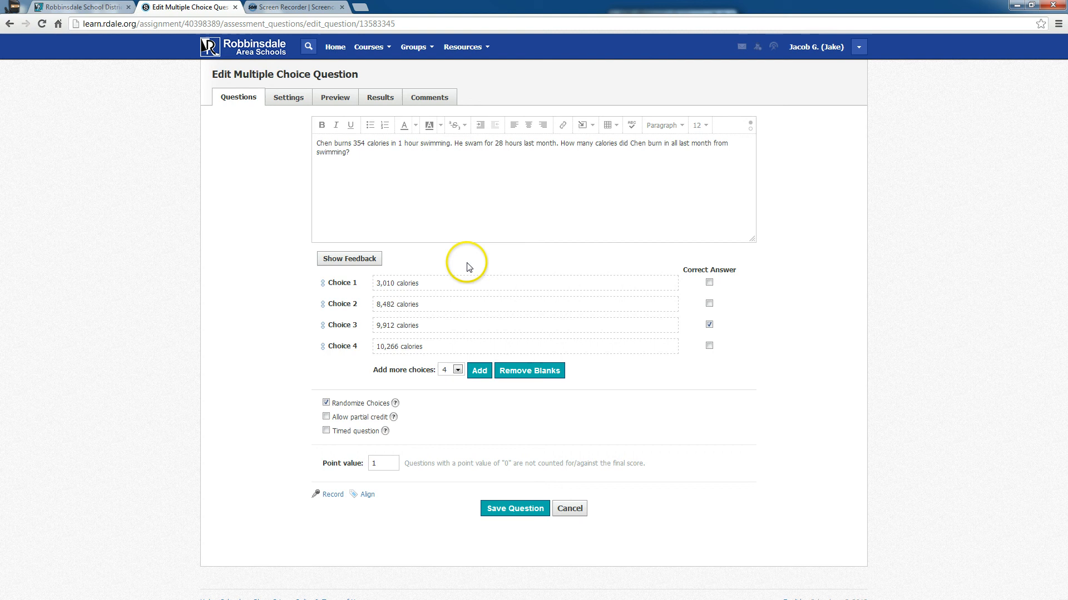
mouse_move(725, 332)
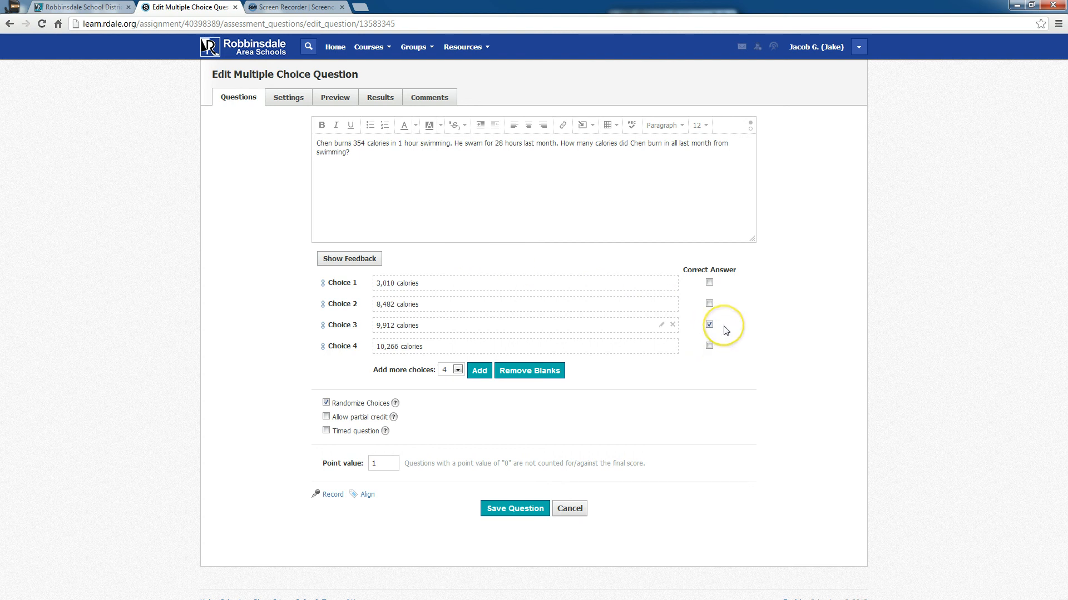